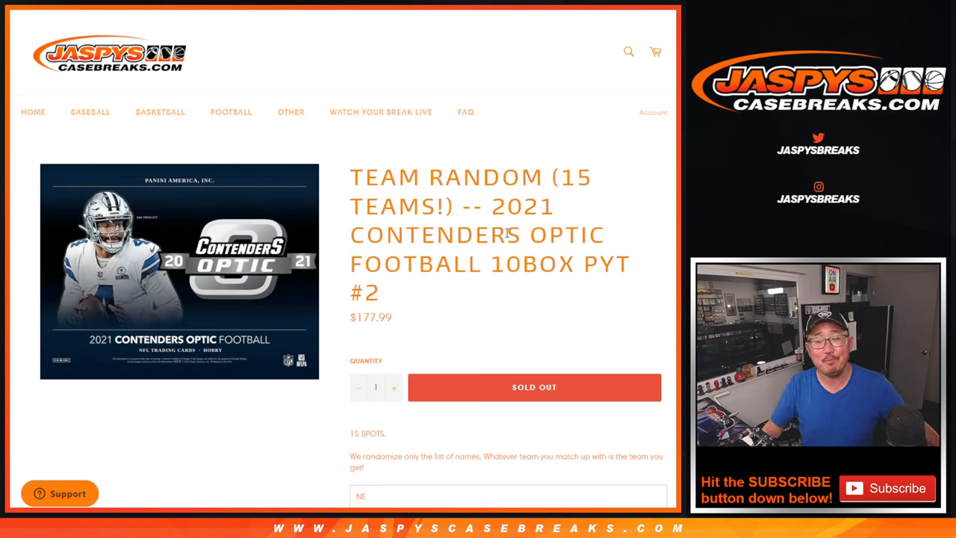
Scroll the Jaspys Casebreaks page down to the 15 team spots, NE through WSH
left_click_drag(349, 177, 448, 177)
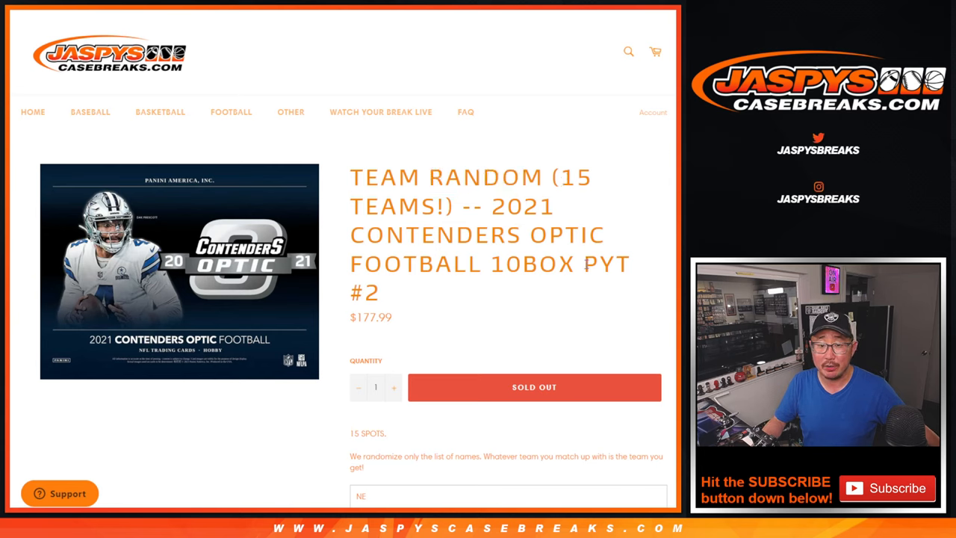
scroll("down", 3)
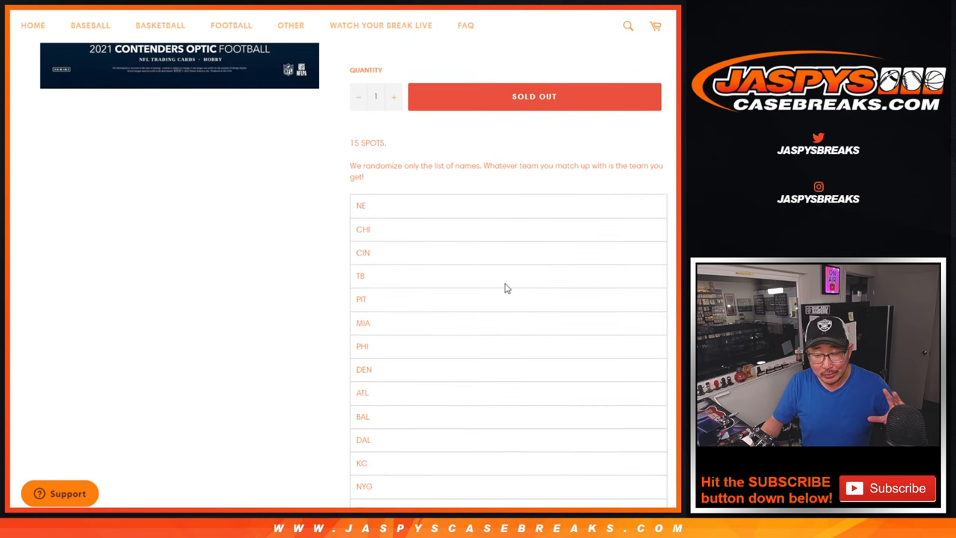
scroll("down", 3)
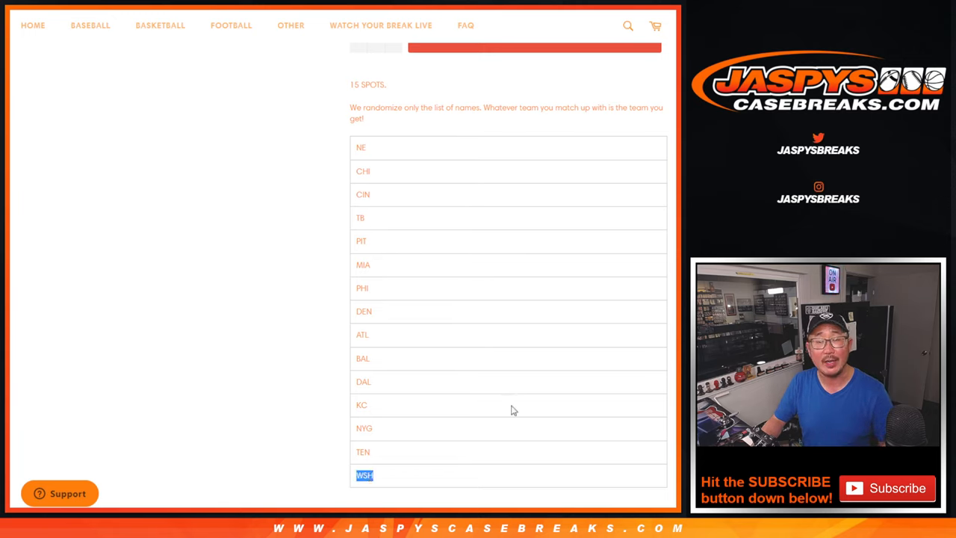
mouse_move(391, 182)
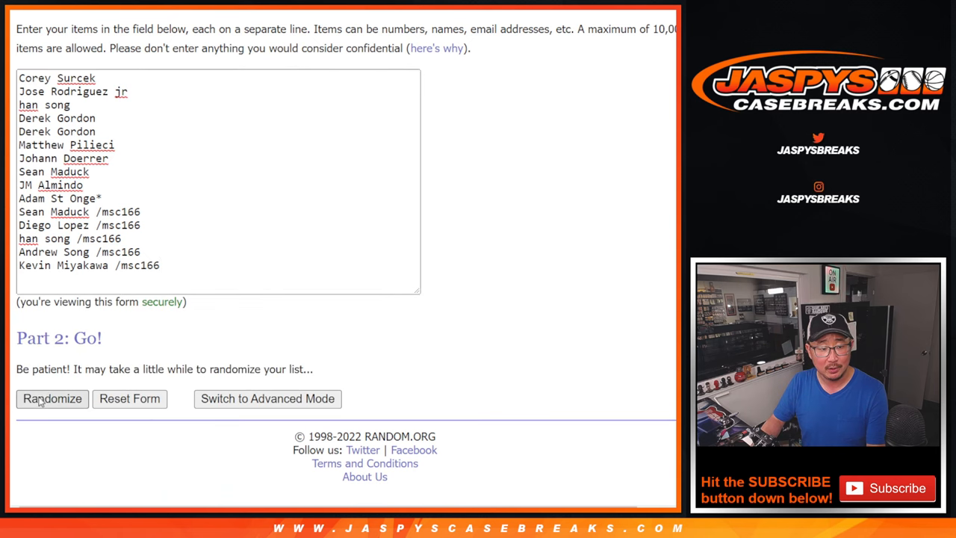
Randomize the 15 buyer names repeatedly and select the final shuffled list
left_click(51, 399)
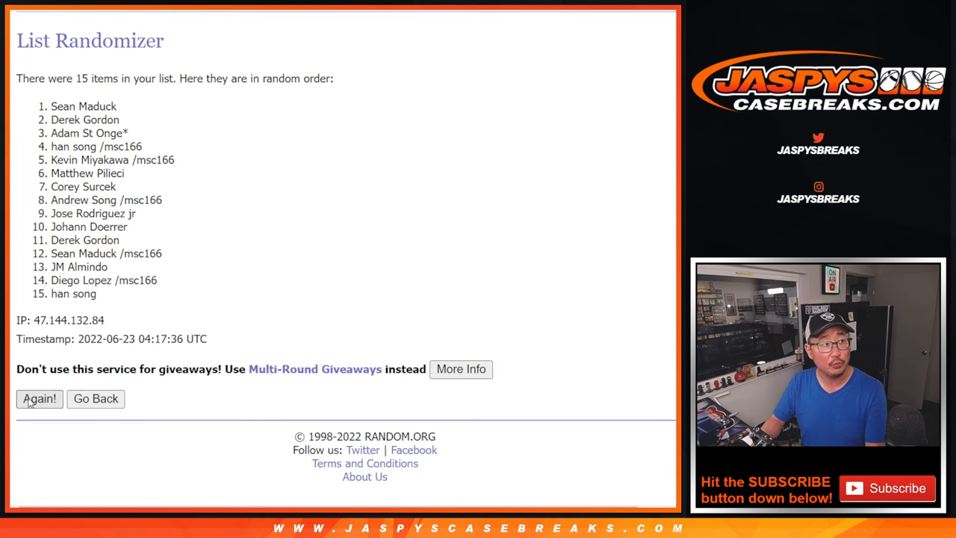
left_click(39, 399)
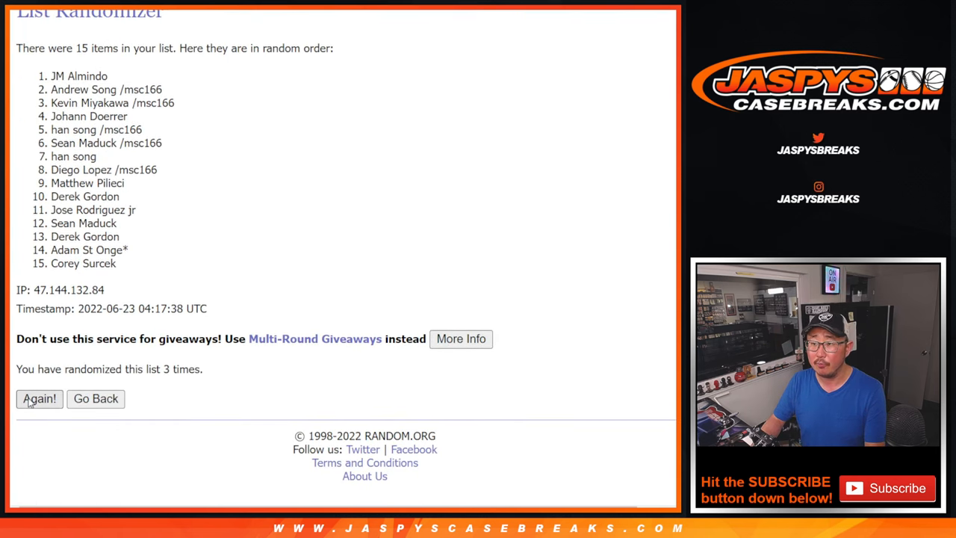
left_click(39, 399)
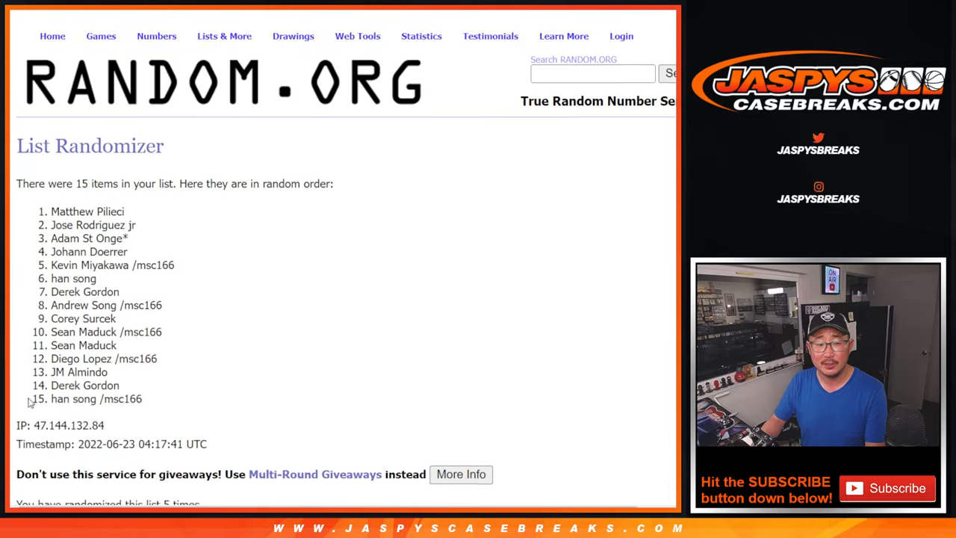
left_click(39, 399)
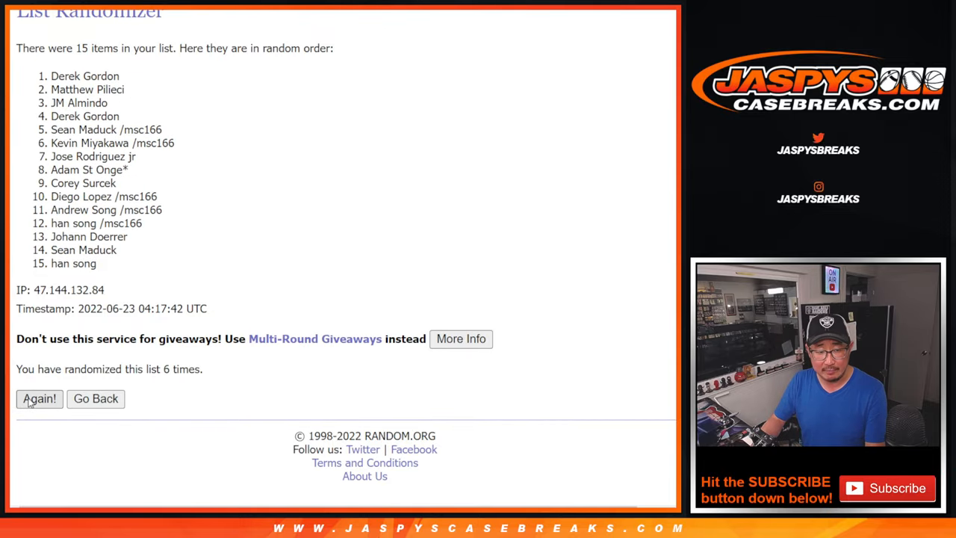
left_click(38, 399)
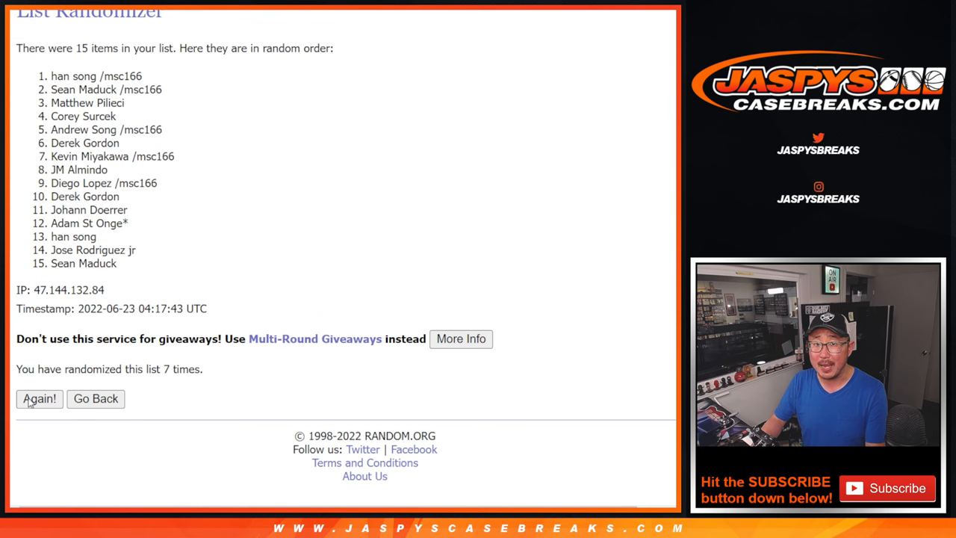
left_click(39, 399)
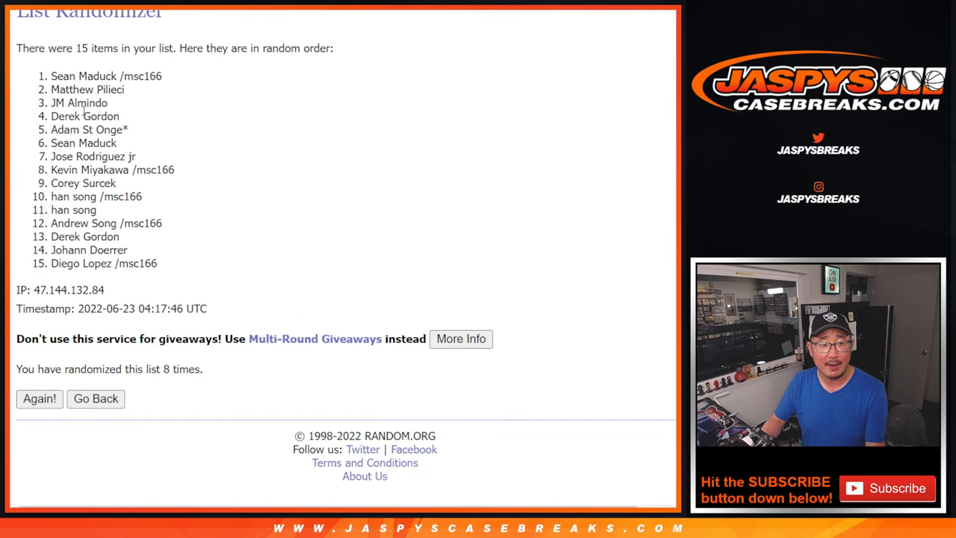
left_click_drag(51, 76, 177, 258)
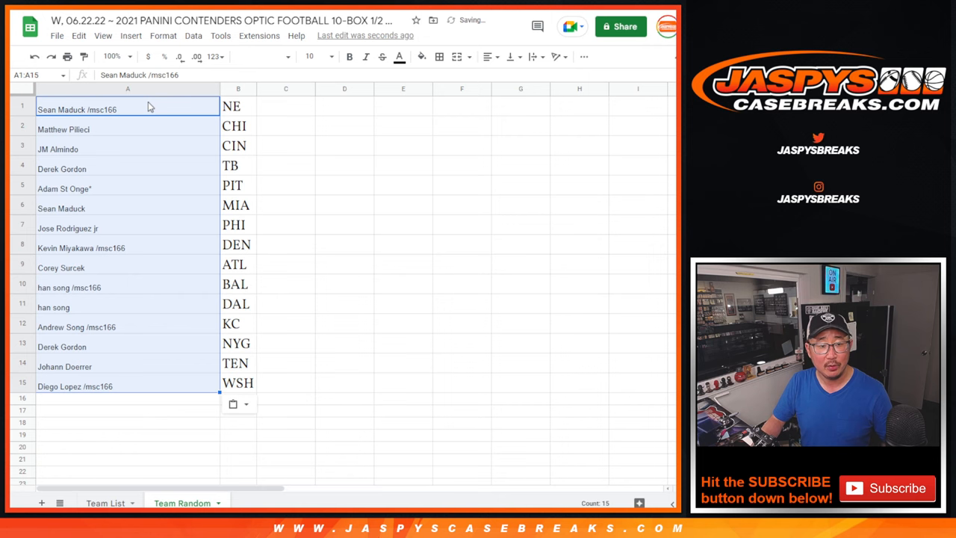
Set the pasted names and teams to 18-point font and confirm the first name's edit
left_click(327, 56)
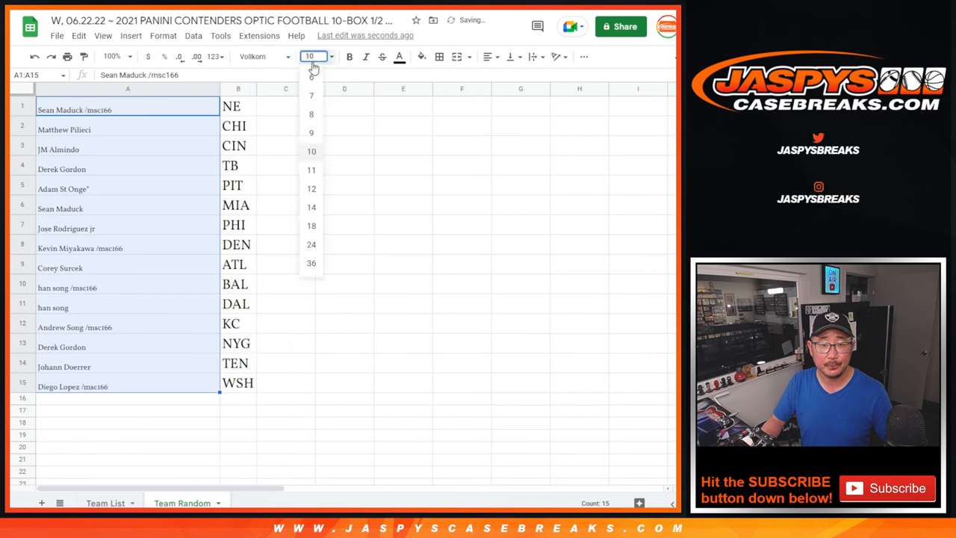
left_click(311, 225)
type("^")
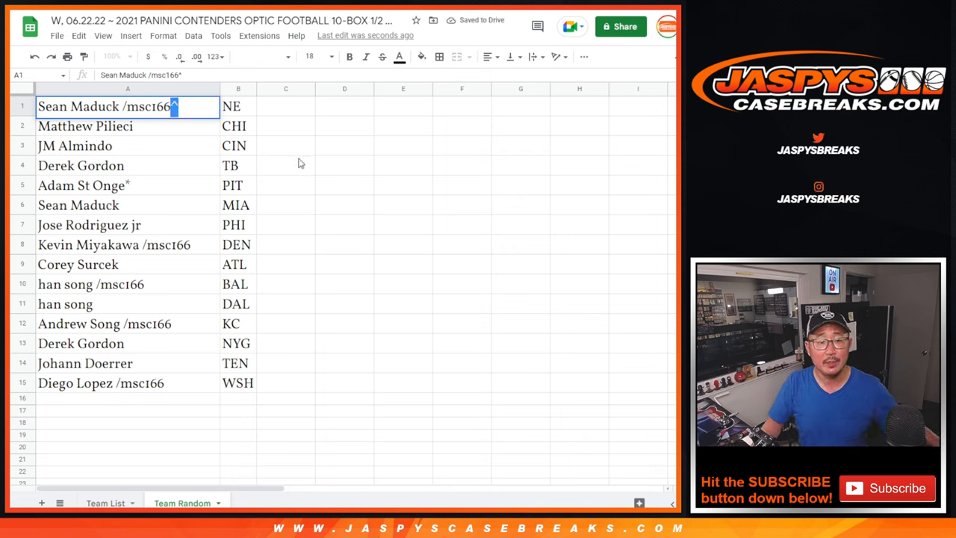
left_click(107, 126)
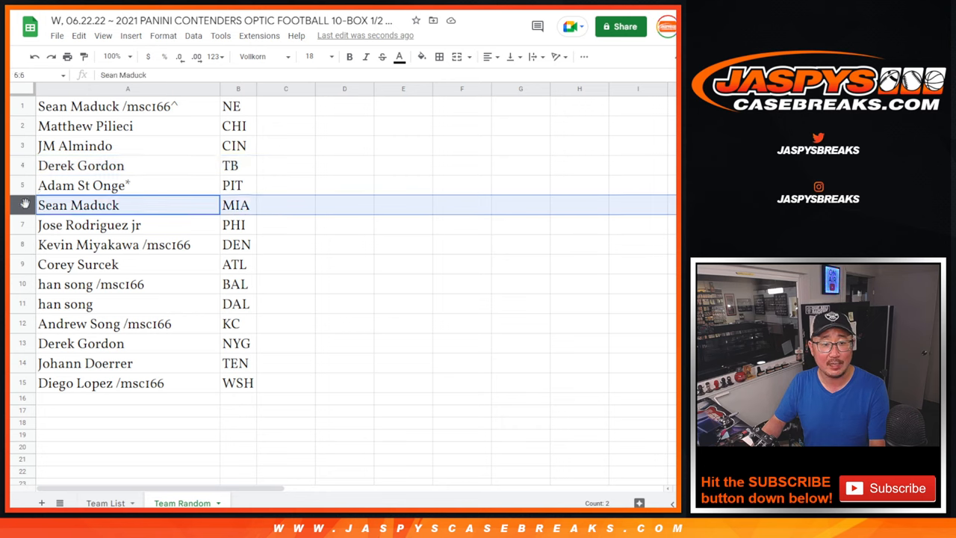
left_click(89, 225)
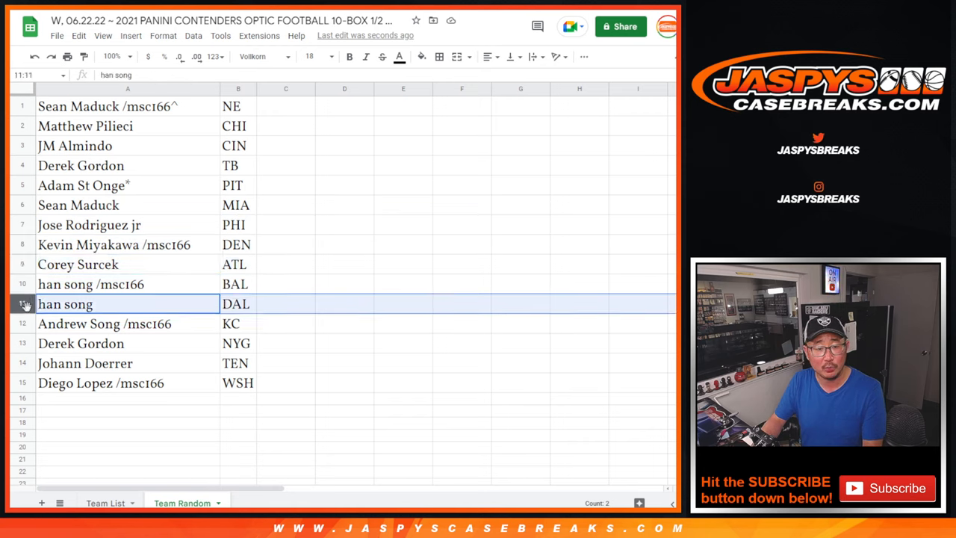
left_click(104, 323)
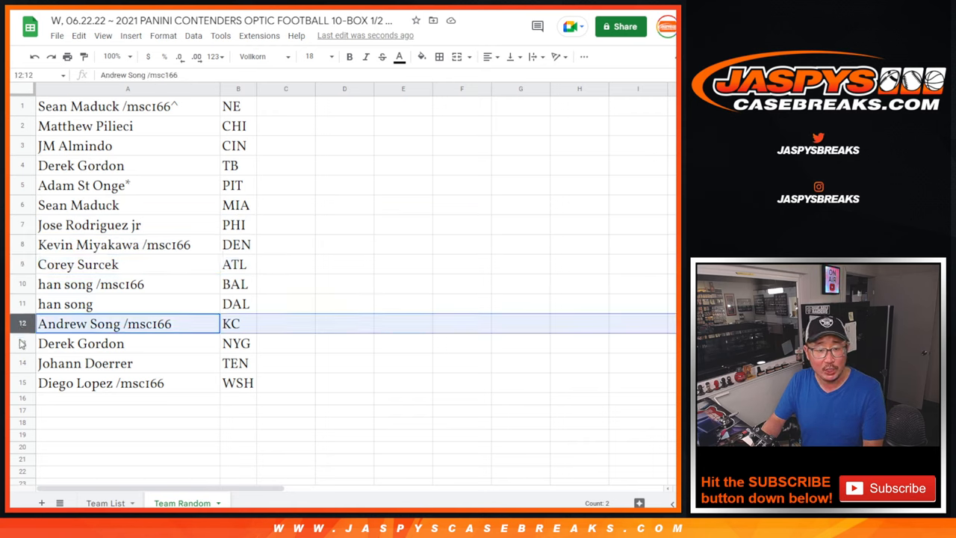
left_click(80, 343)
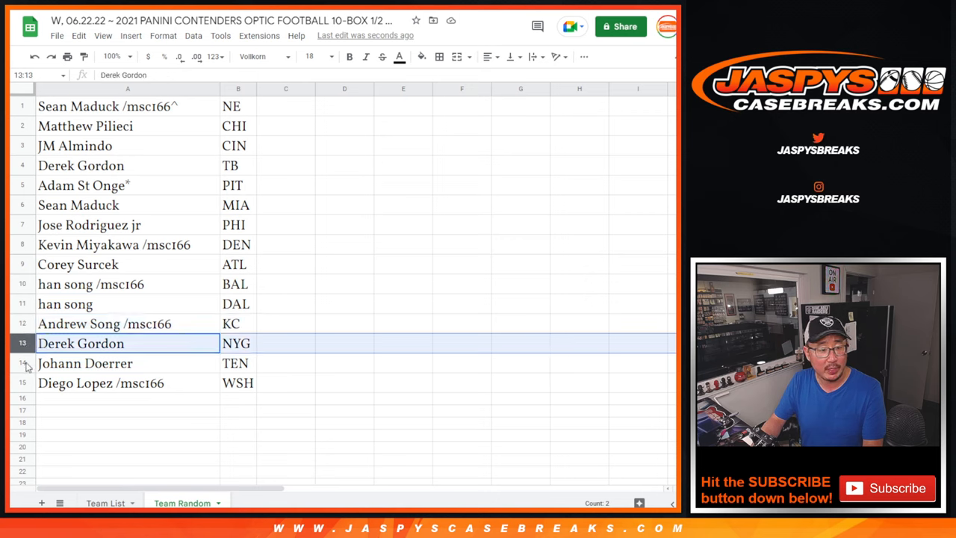
left_click(112, 363)
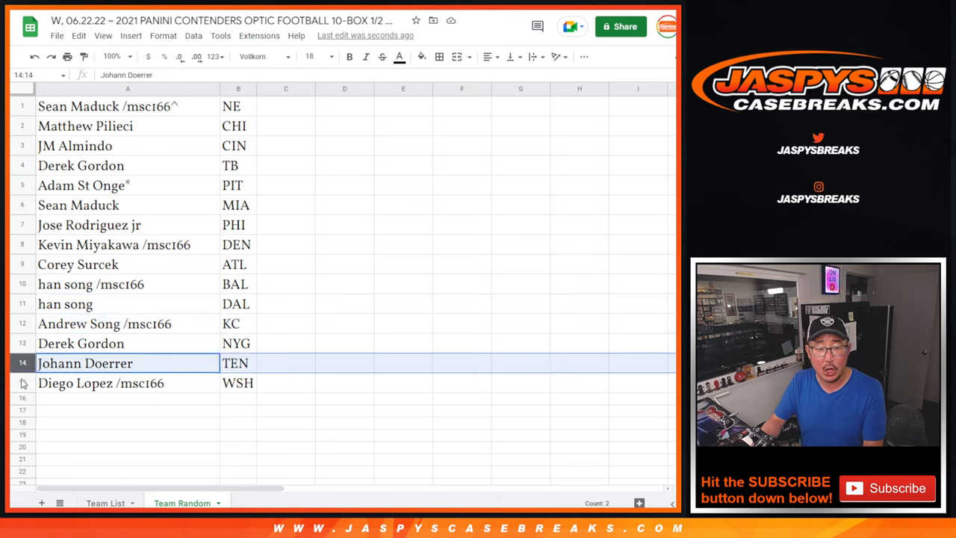
left_click(101, 383)
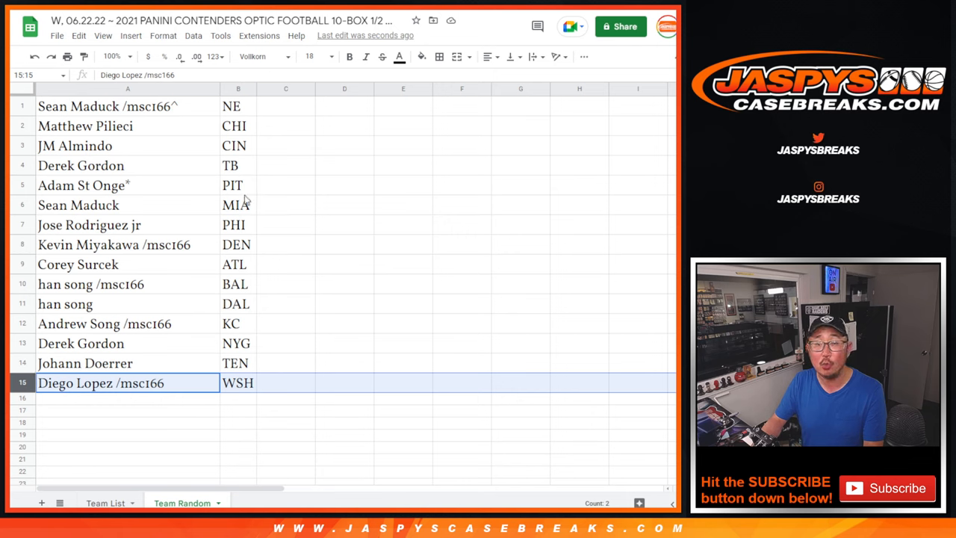